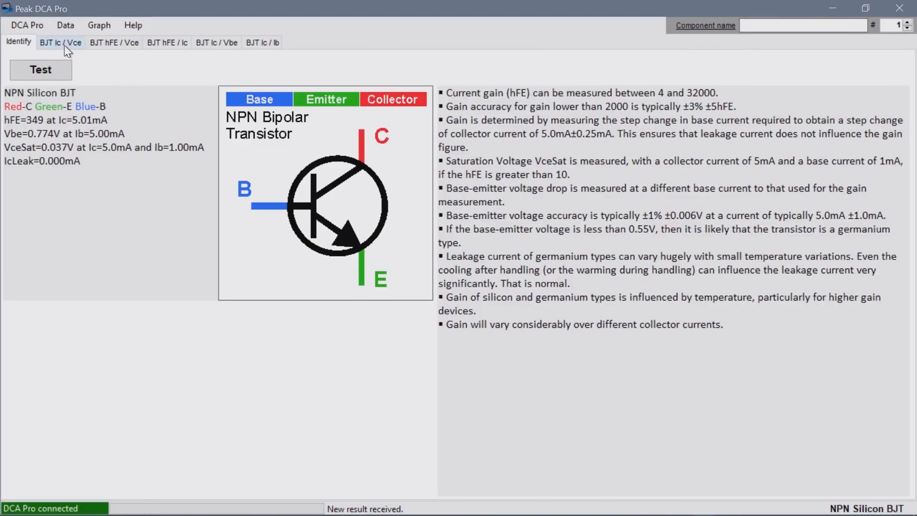
- Sample the NPN transistor's BJT Ic/Vce curves, then stop sampling
click(60, 41)
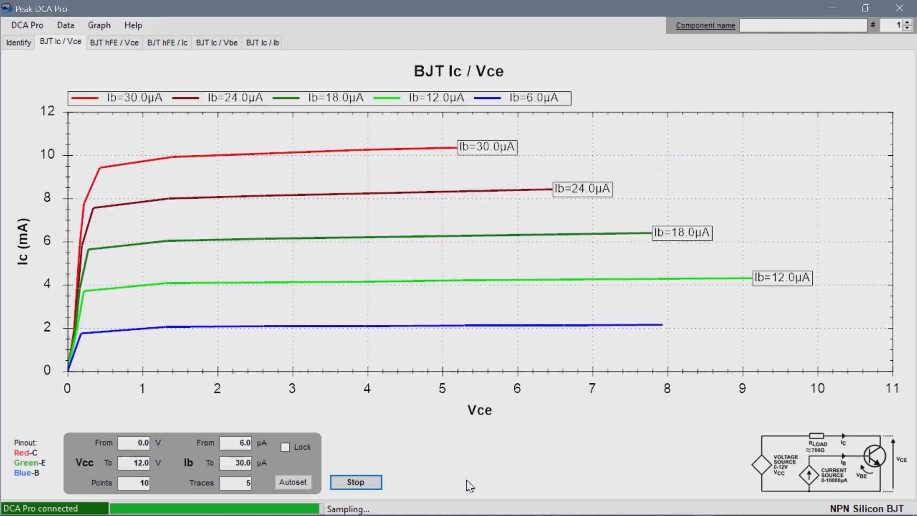
click(18, 41)
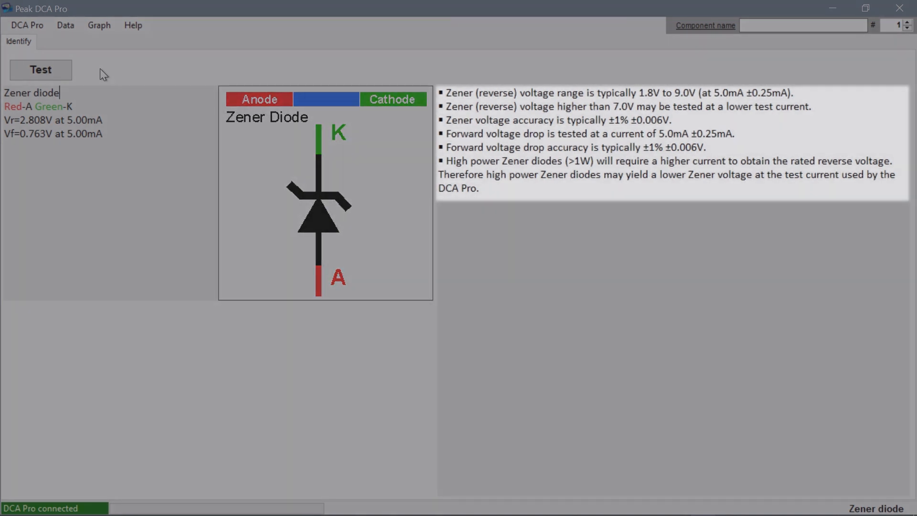
- Switch to the PN Junction I/V graph for the Zener diode via Graph > Select Graphs
click(99, 26)
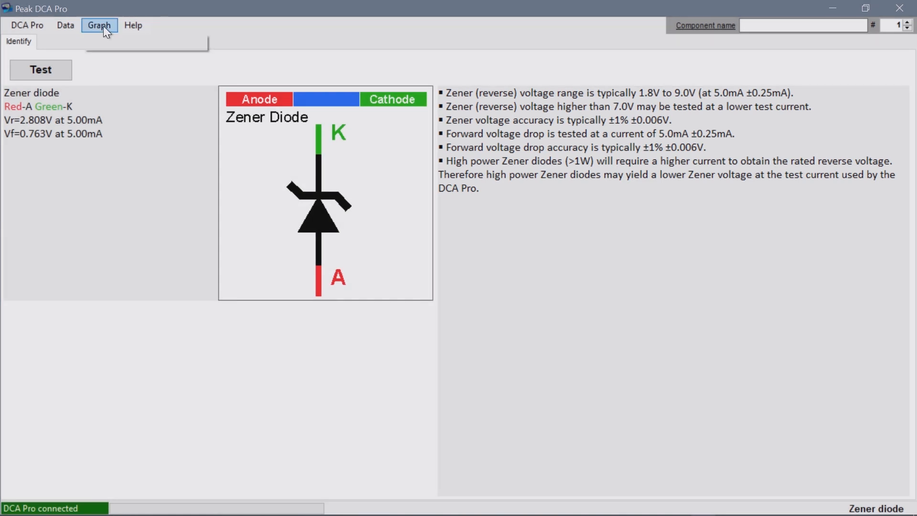
click(99, 25)
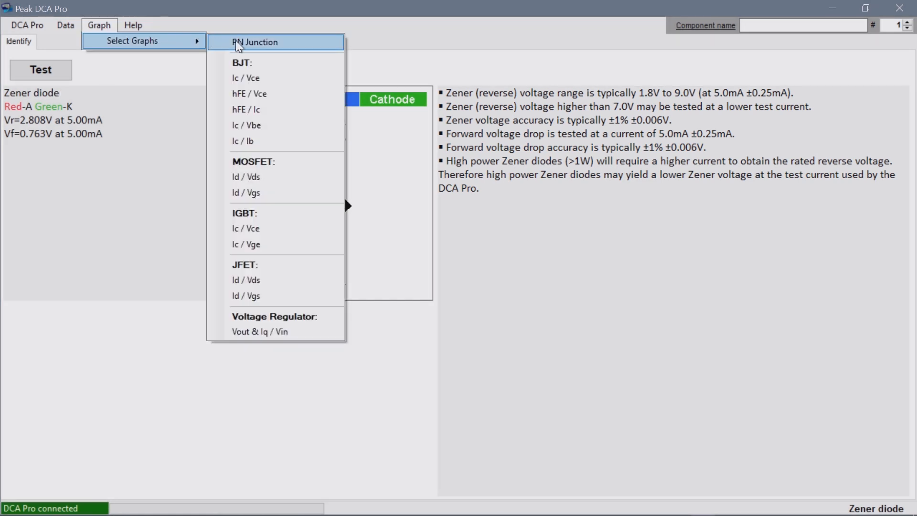
click(255, 42)
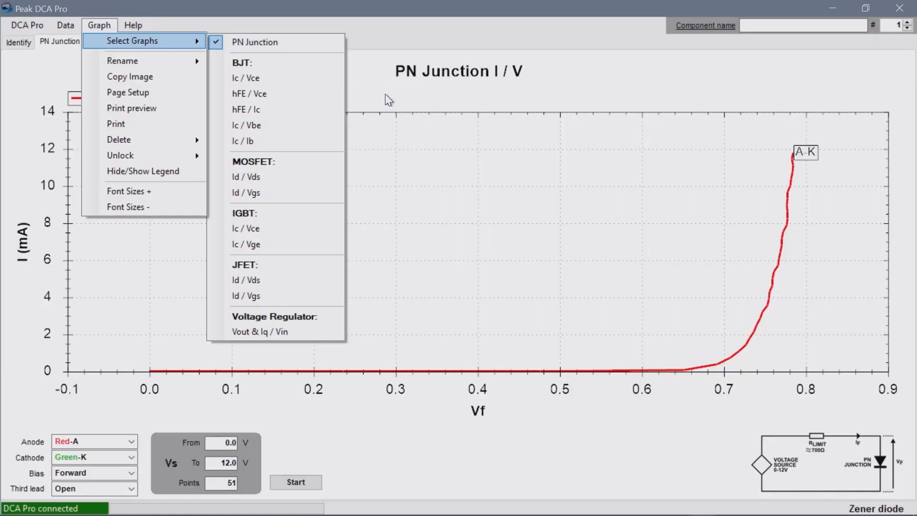
click(380, 88)
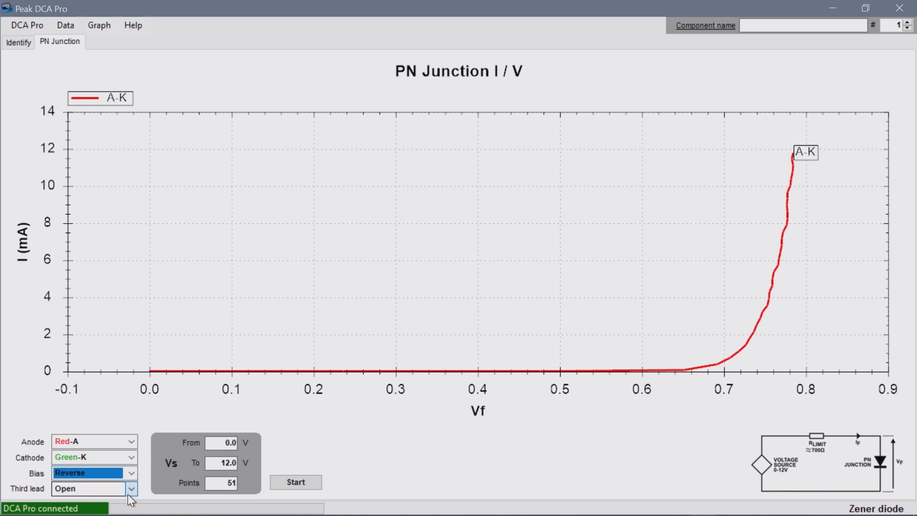
mouse_move(295, 482)
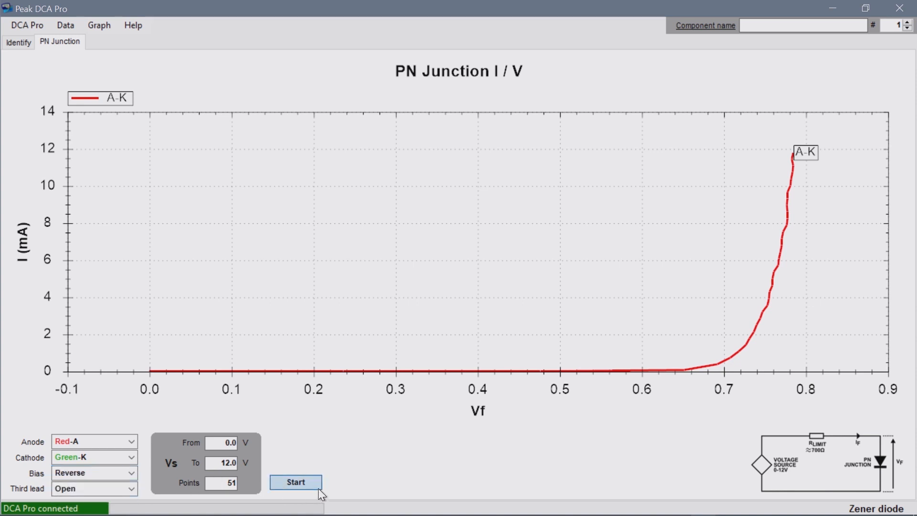
- Run and stop the reverse-bias K-A measurement, plotting up to about 12 mA near 3.1 V
click(295, 482)
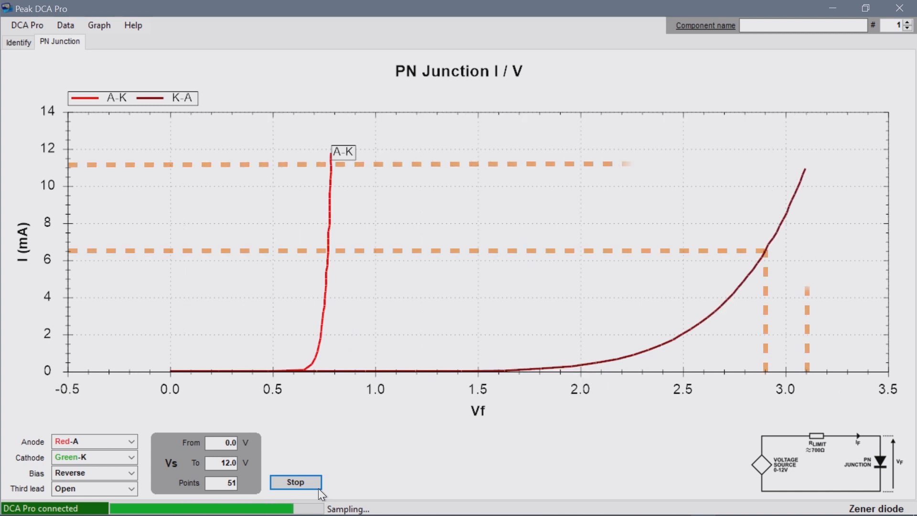
click(295, 482)
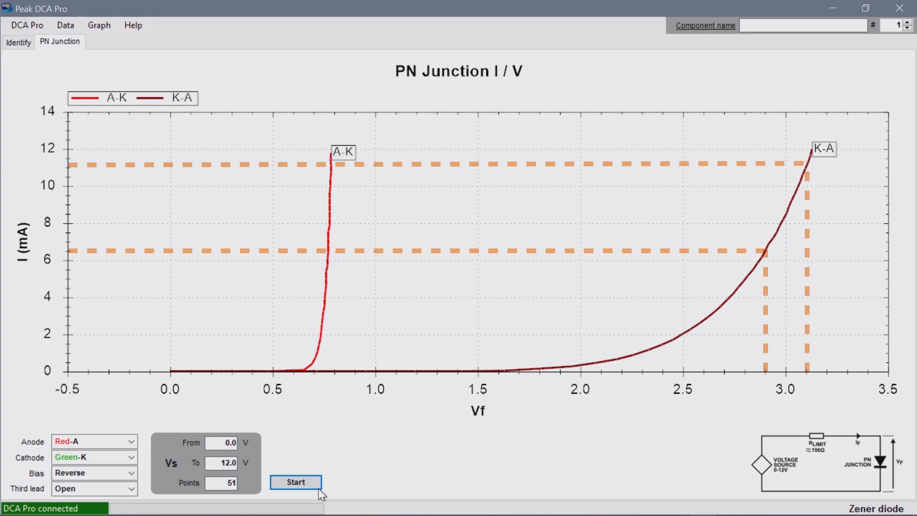